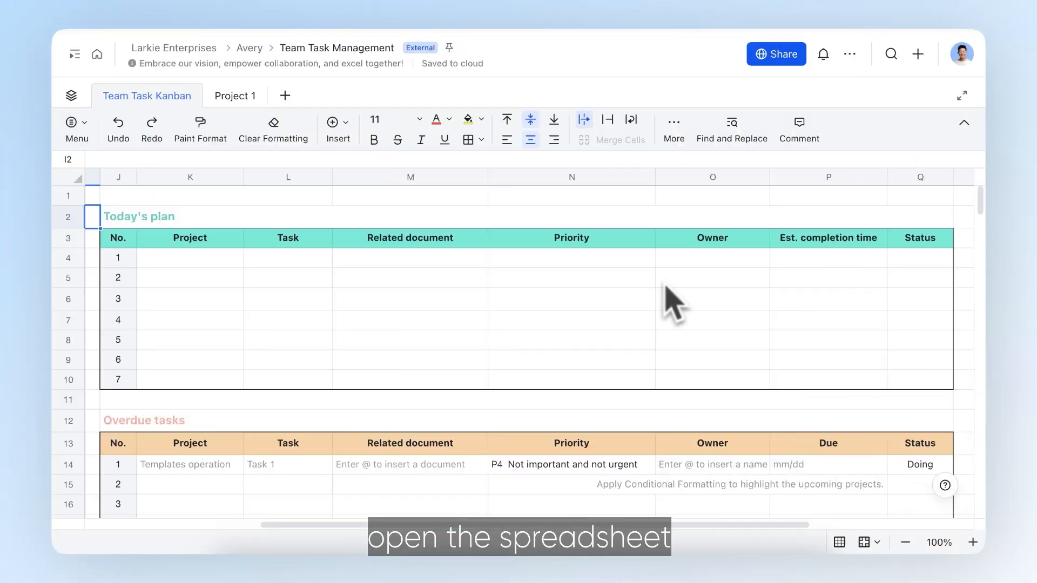
Step: Select the empty Priority cells in Today's plan for the dropdown
{"action": "left_click_drag", "start_coordinate": [570, 257], "coordinate": [571, 380]}
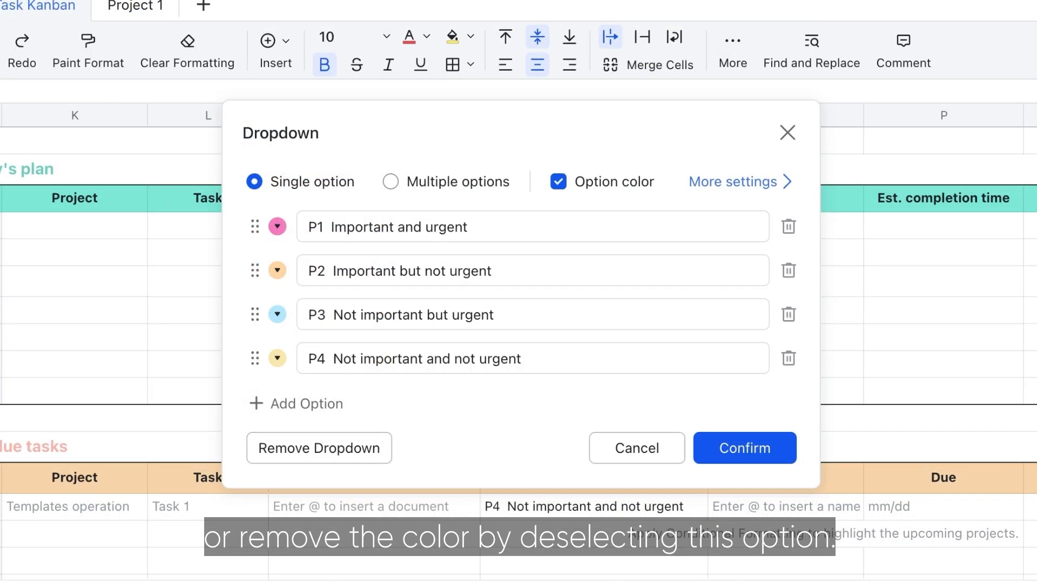
Step: Turn off option colours and drag P3 back above P4 to restore P1–P4 order
{"action": "left_click", "coordinate": [558, 181]}
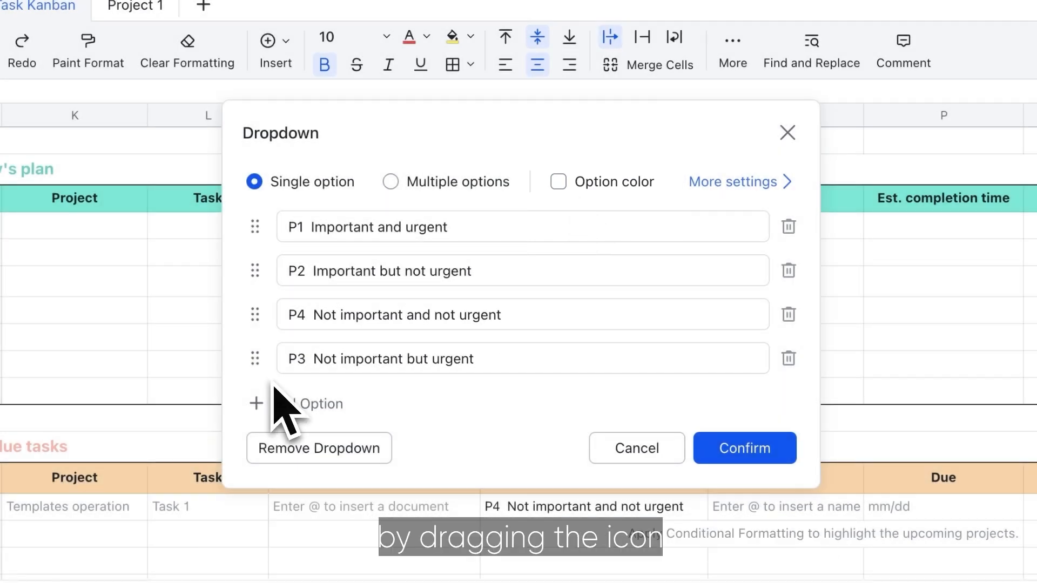
{"action": "left_click_drag", "start_coordinate": [255, 359], "coordinate": [255, 314]}
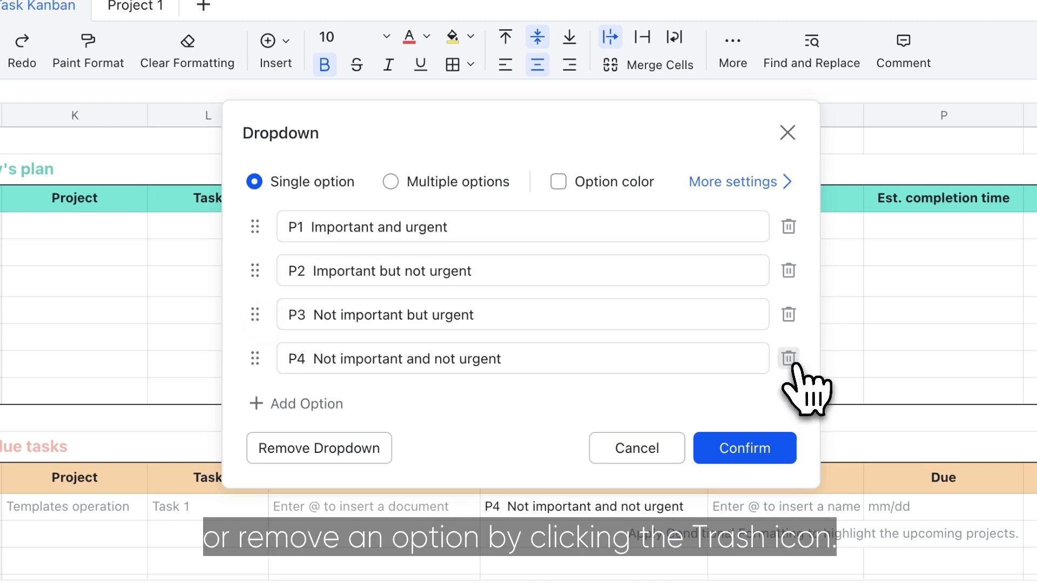
{"action": "left_click", "coordinate": [787, 359]}
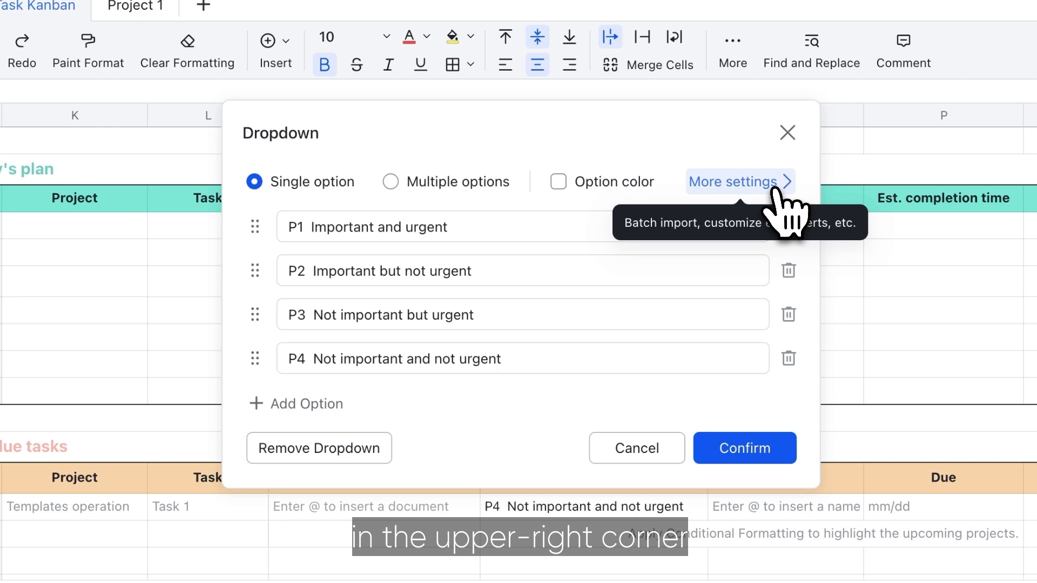
Step: In More settings, enable help text 'Pick your top 3 choices!' for selected cells
{"action": "left_click", "coordinate": [734, 181]}
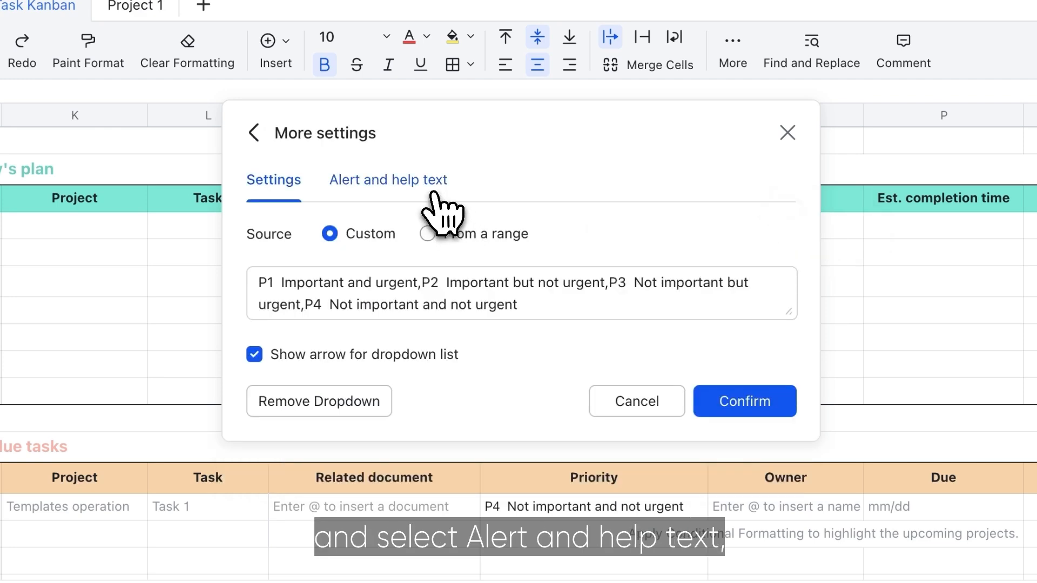
{"action": "left_click", "coordinate": [388, 180]}
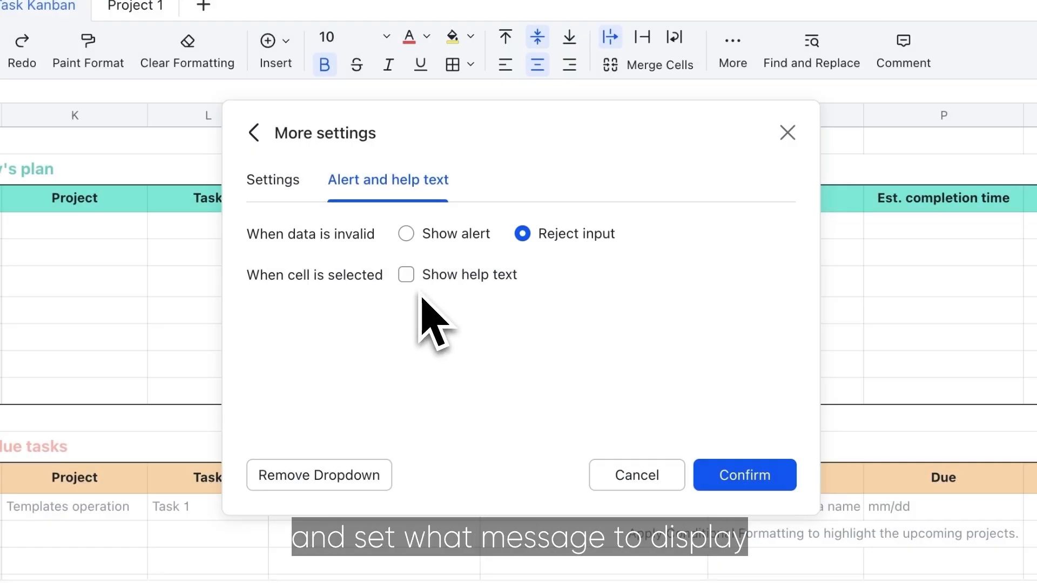
{"action": "left_click", "coordinate": [406, 274]}
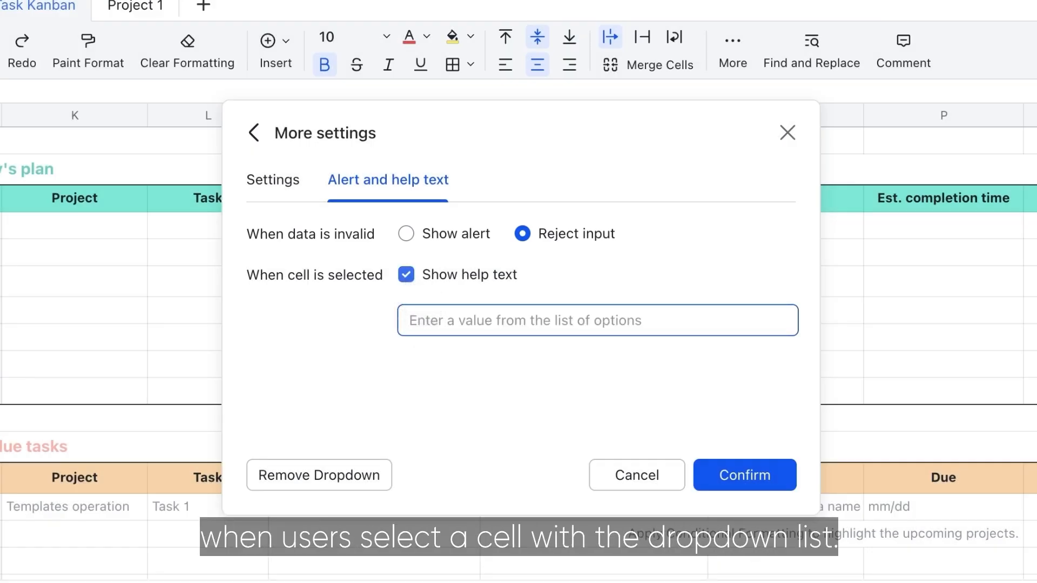
{"action": "type", "text": "Pick your top 3 choices!"}
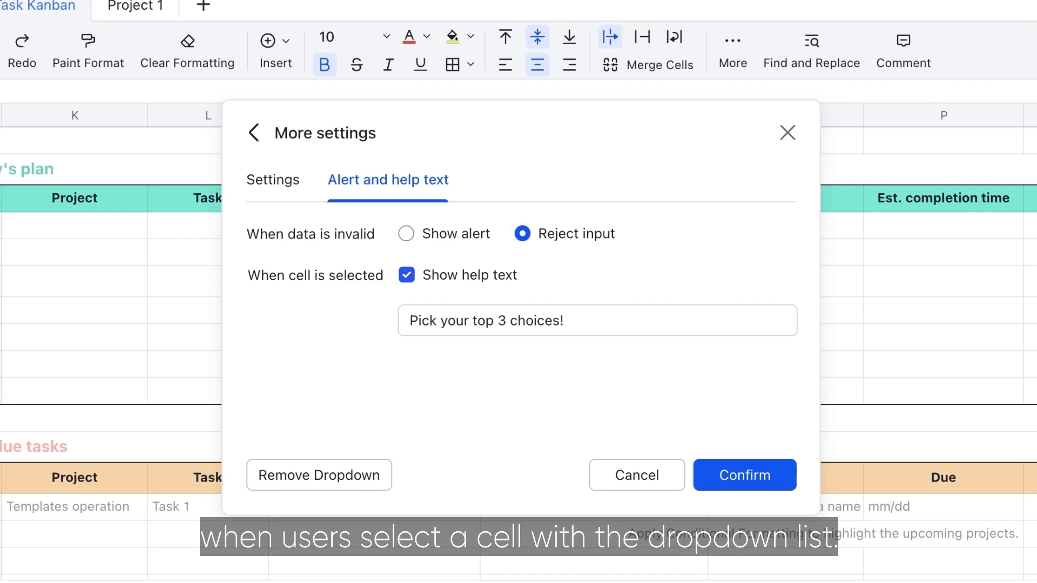
{"action": "left_click", "coordinate": [743, 475]}
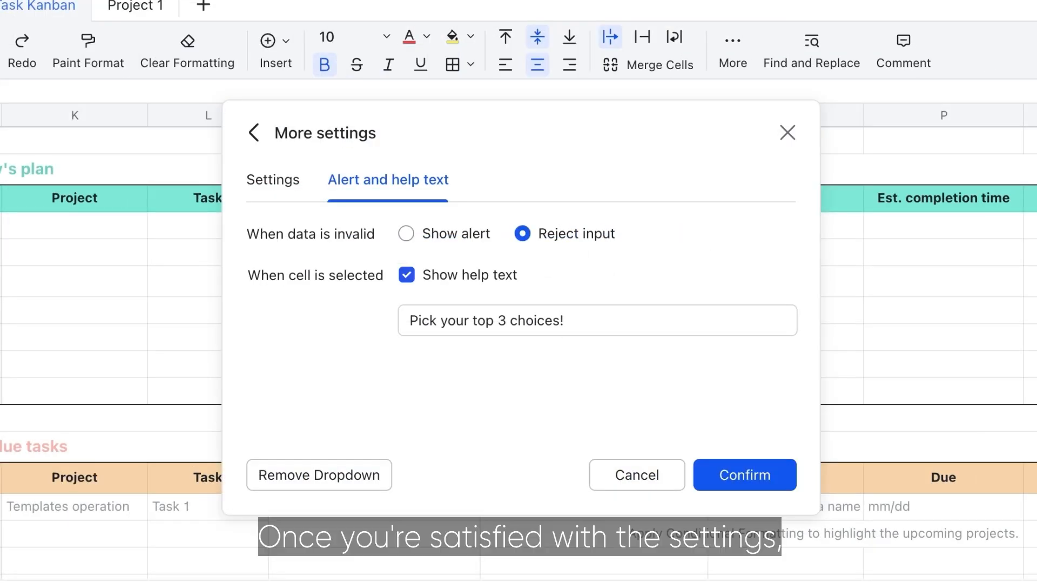
Step: Confirm the dropdown and set the first task's Priority to P2 Important but not urgent
{"action": "left_click", "coordinate": [744, 476]}
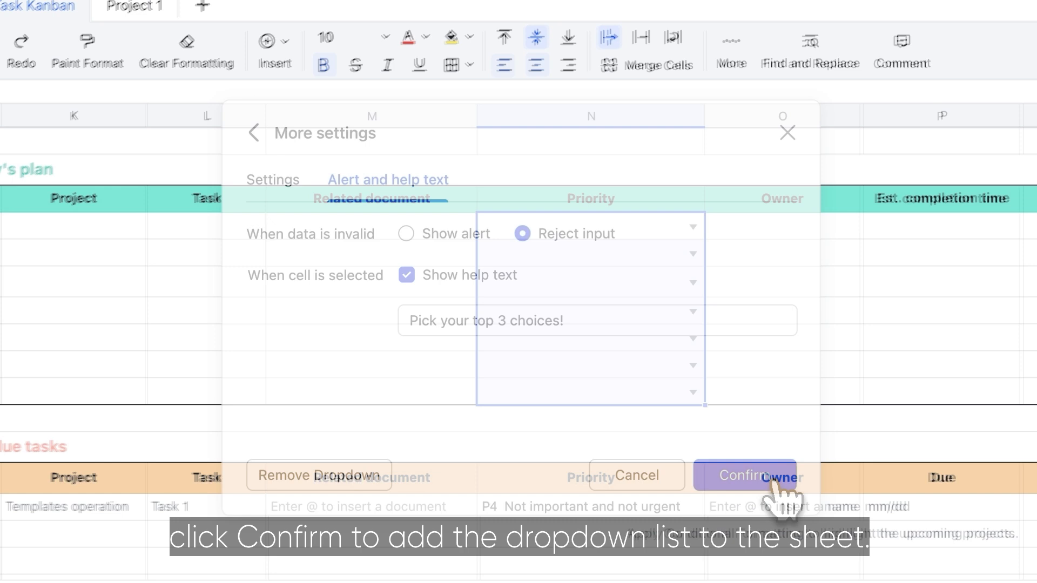
{"action": "left_click", "coordinate": [743, 475]}
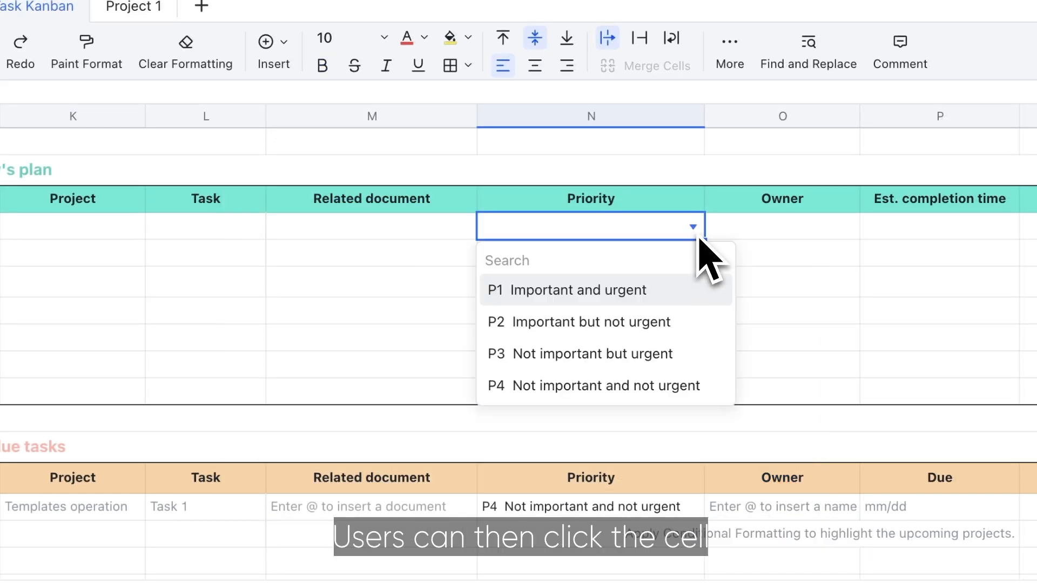
{"action": "left_click", "coordinate": [590, 322]}
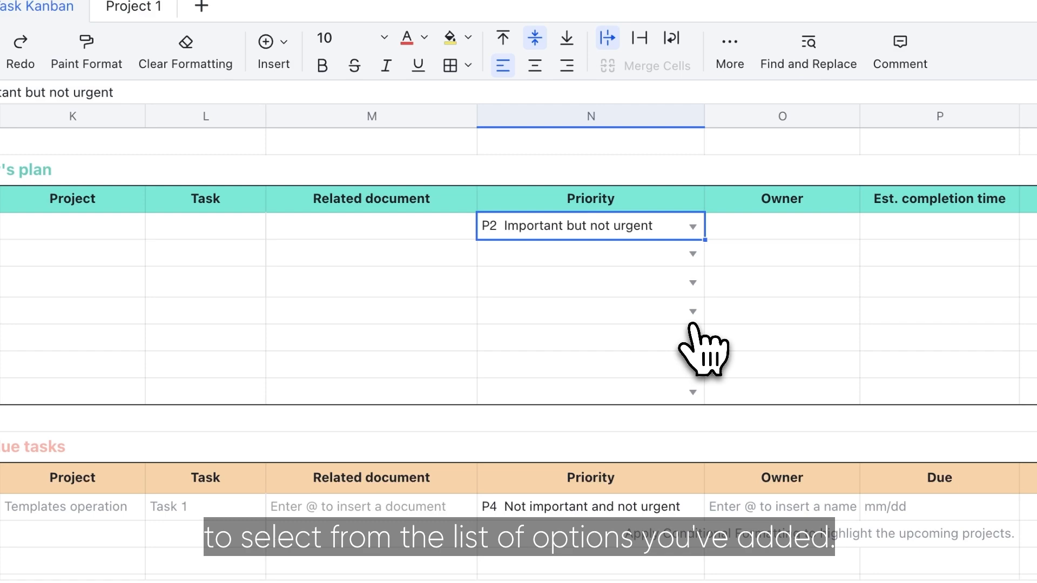